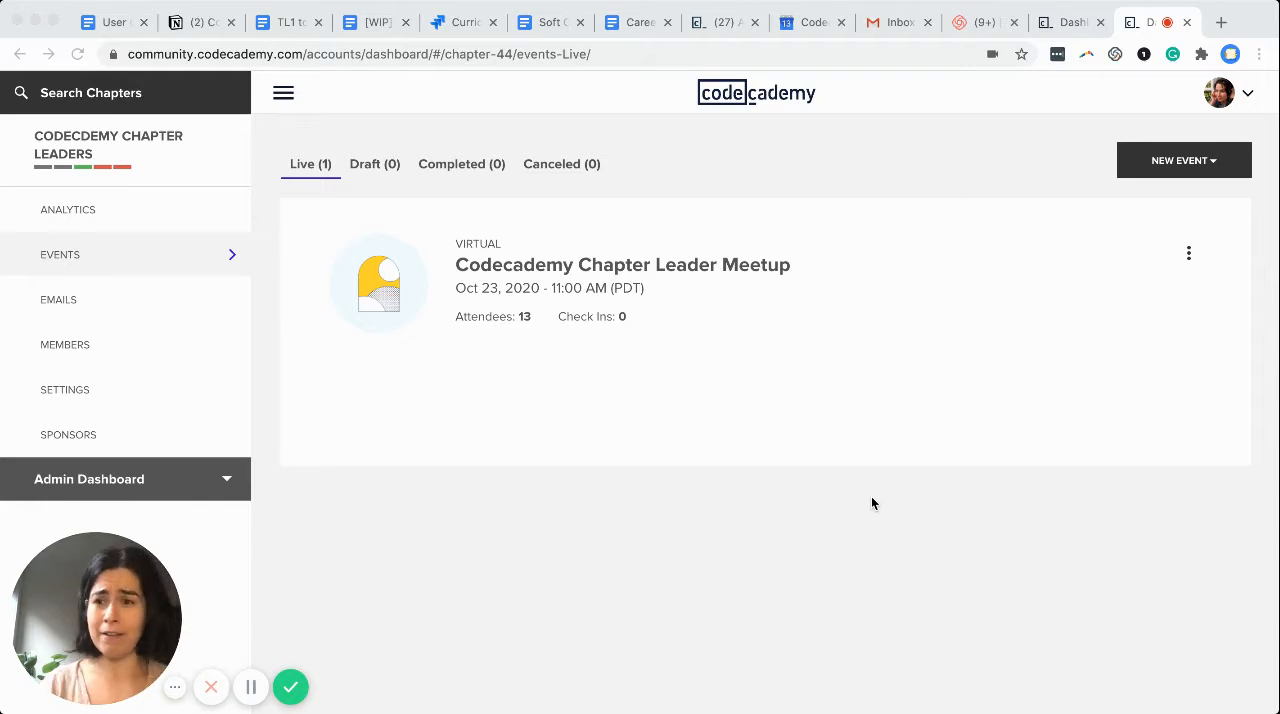
mouse_move(808, 188)
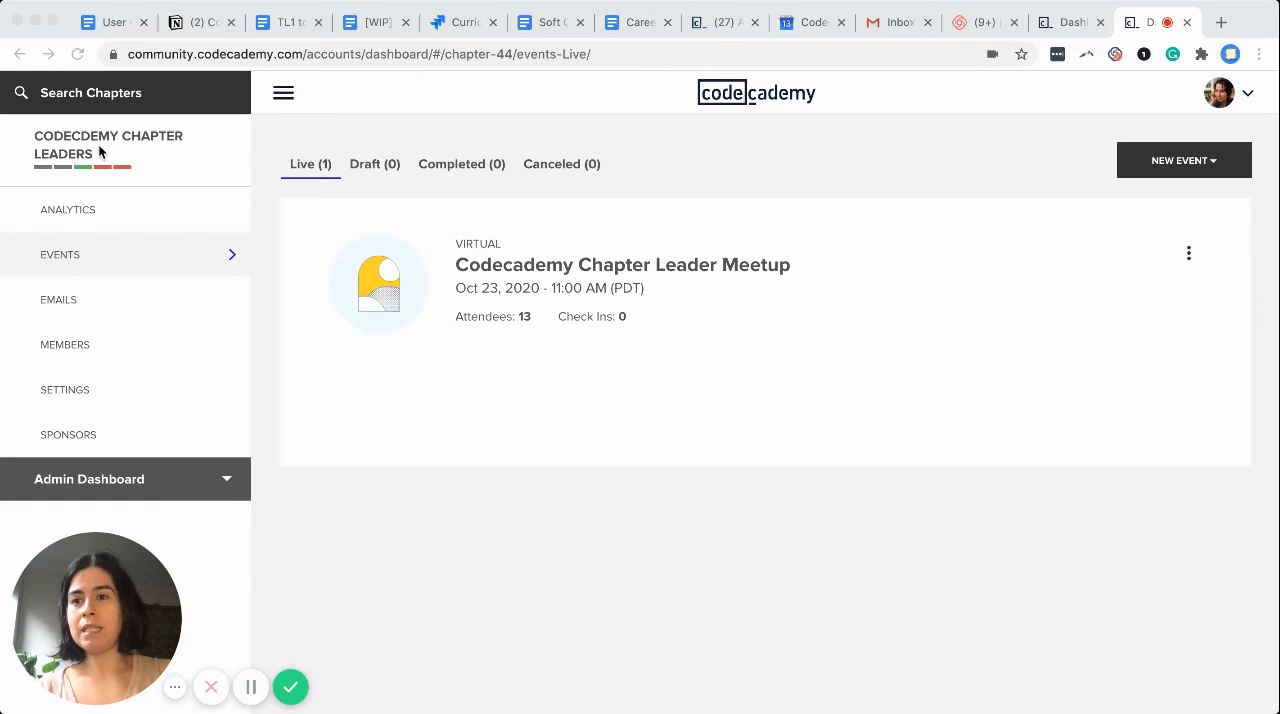
mouse_move(84, 260)
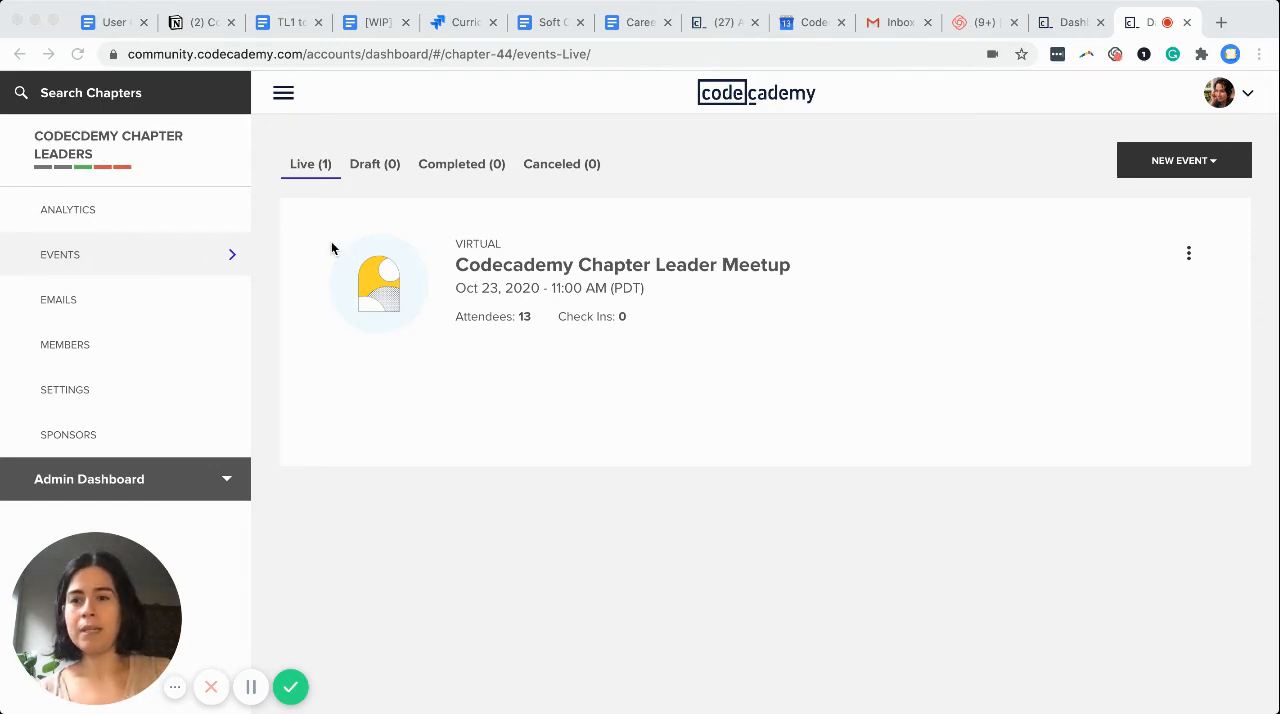
mouse_move(508, 264)
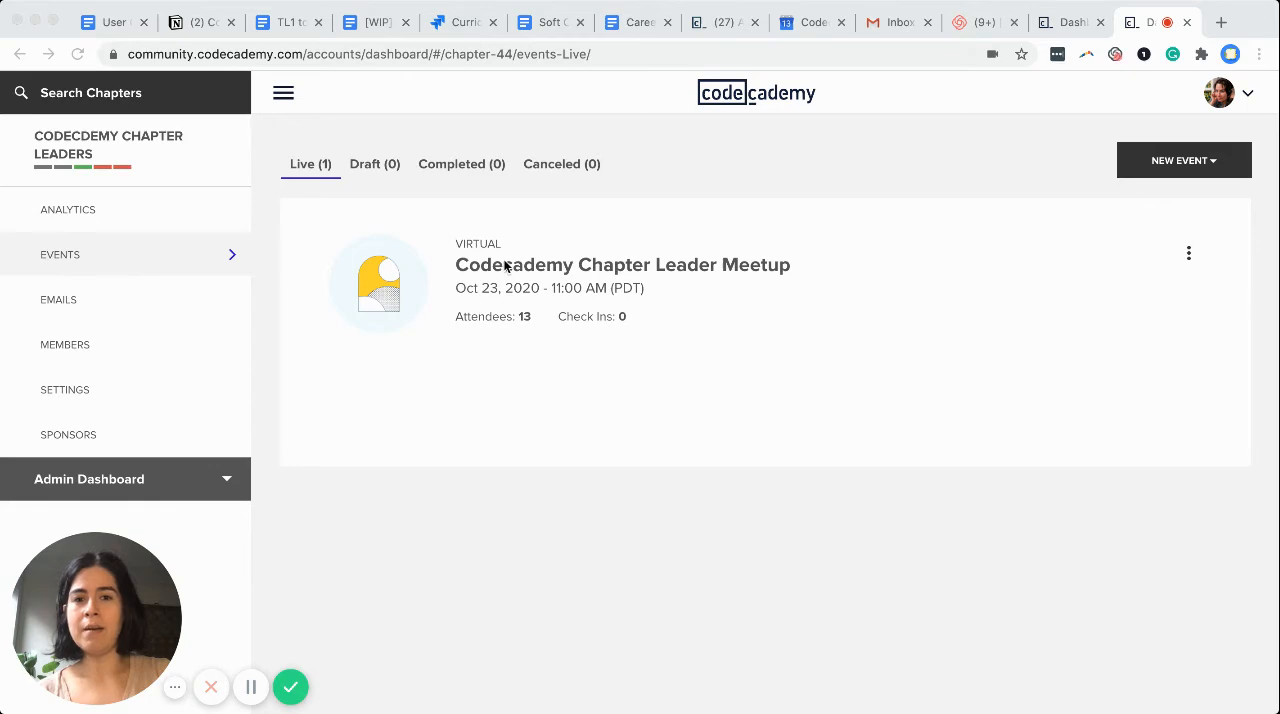
mouse_move(848, 278)
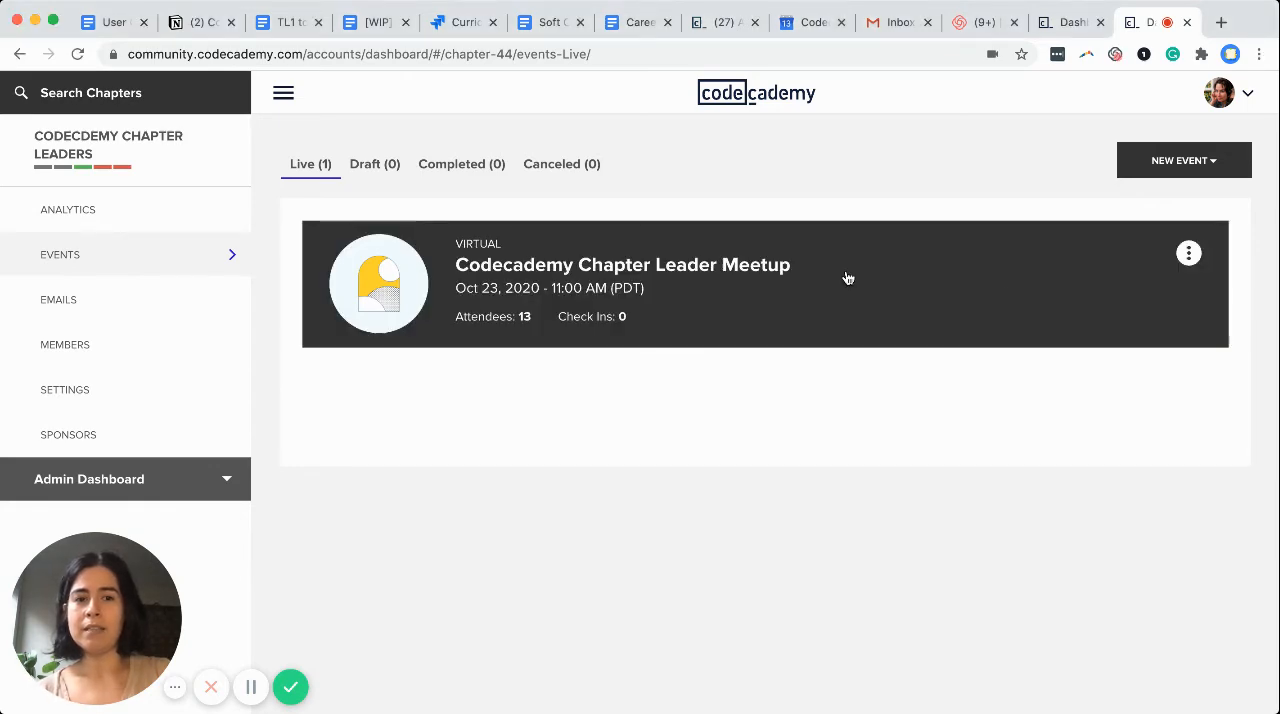
Show the action menu for the Codecademy Chapter Leader Meetup on the Live events list.
left_click(1188, 252)
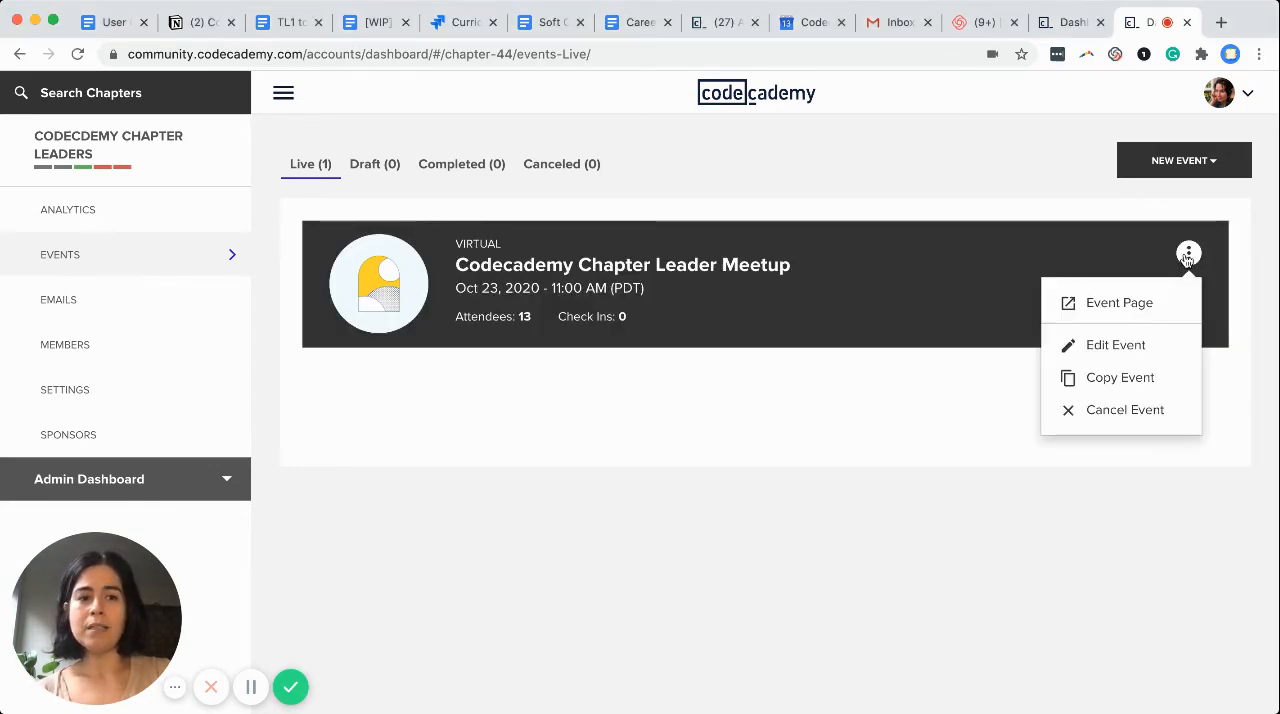
Enter Edit Event and go to step 3 RSVPs, showing the RSVP! ticket with quantity 50.
left_click(1116, 344)
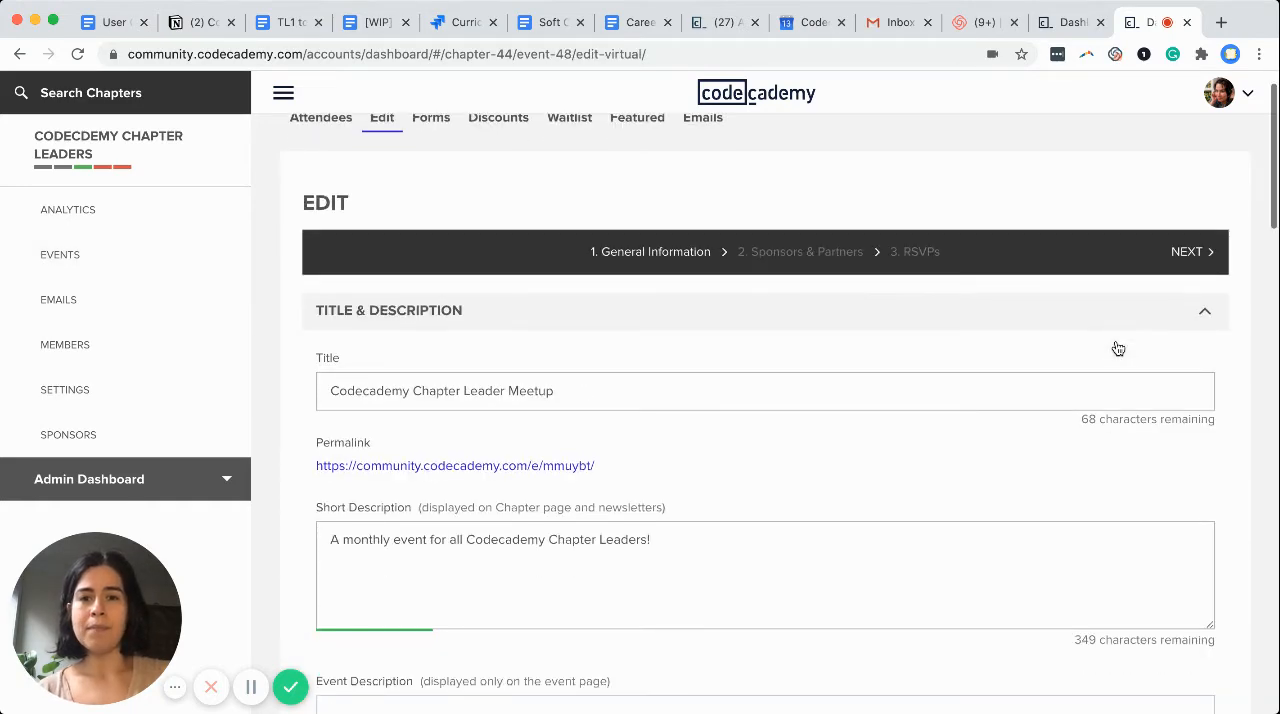
mouse_move(804, 364)
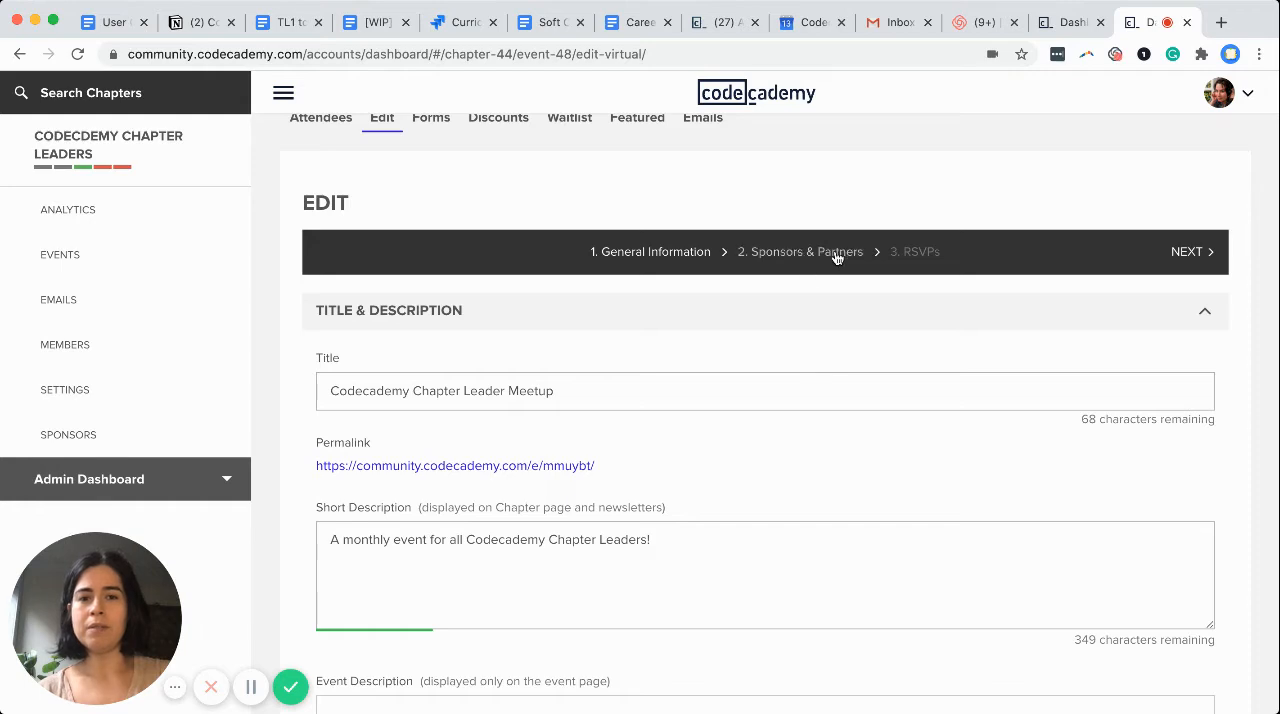
left_click(916, 250)
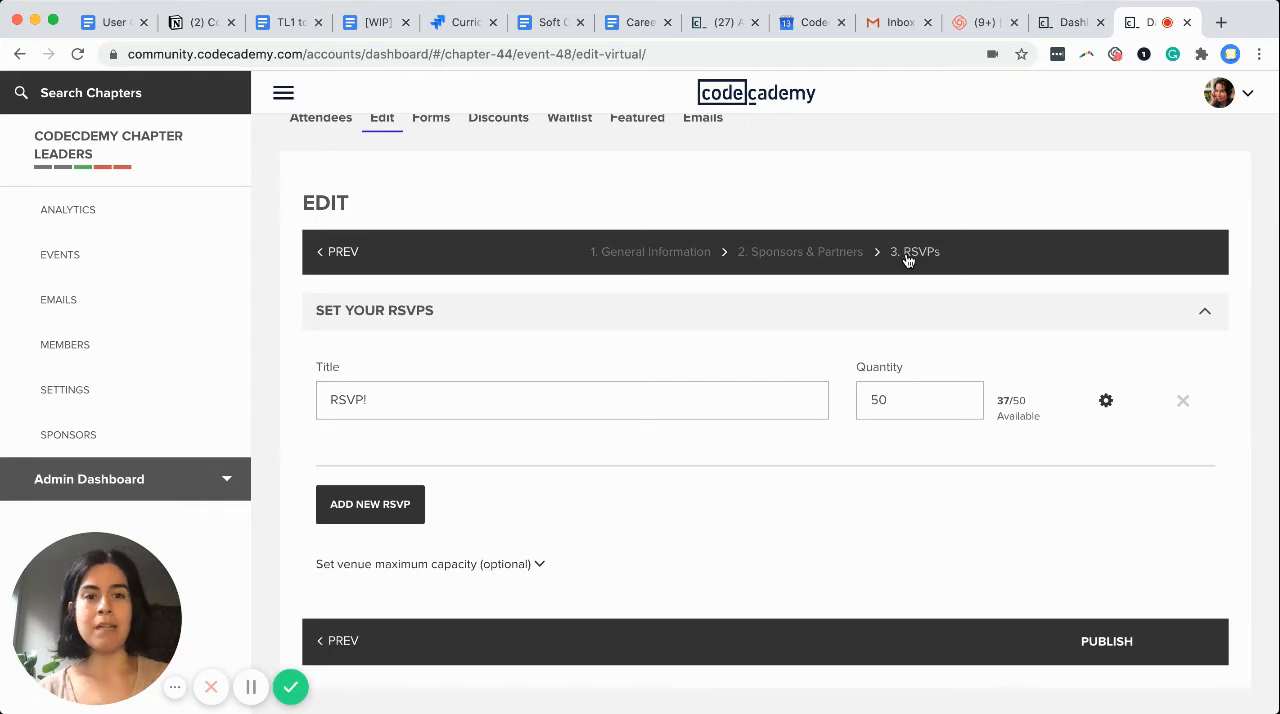
scroll("down", 3)
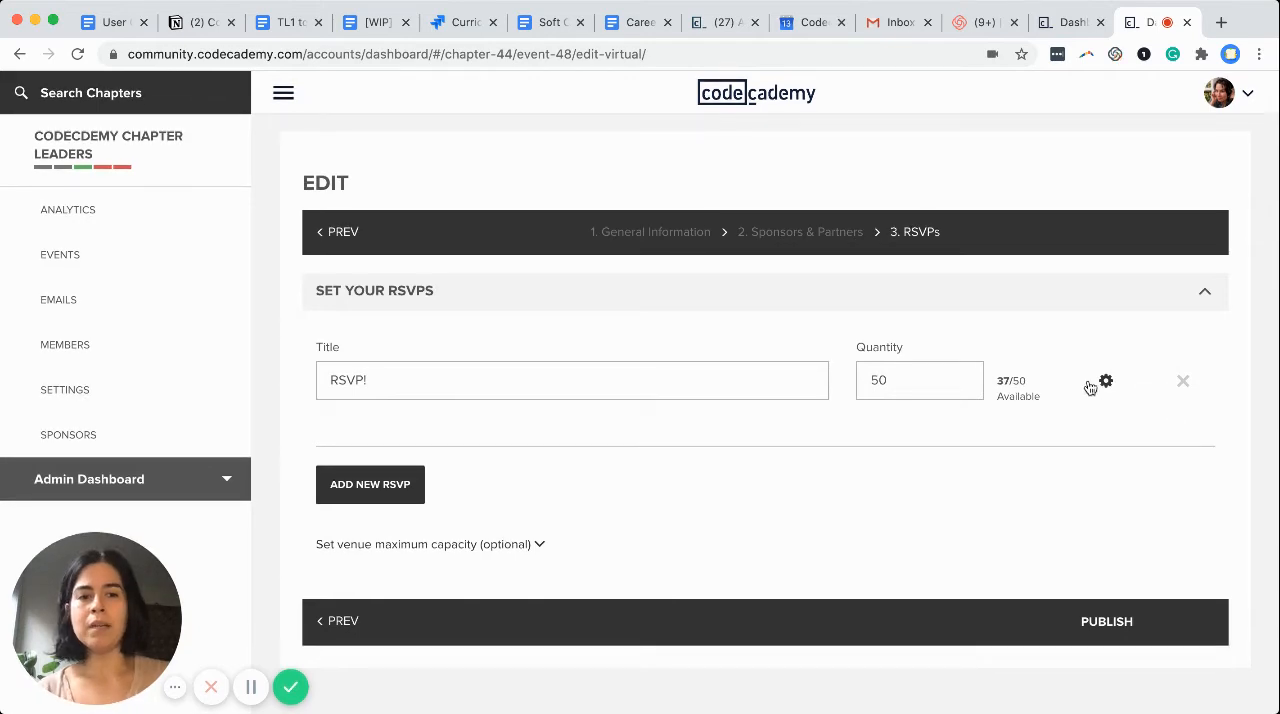
mouse_move(1106, 384)
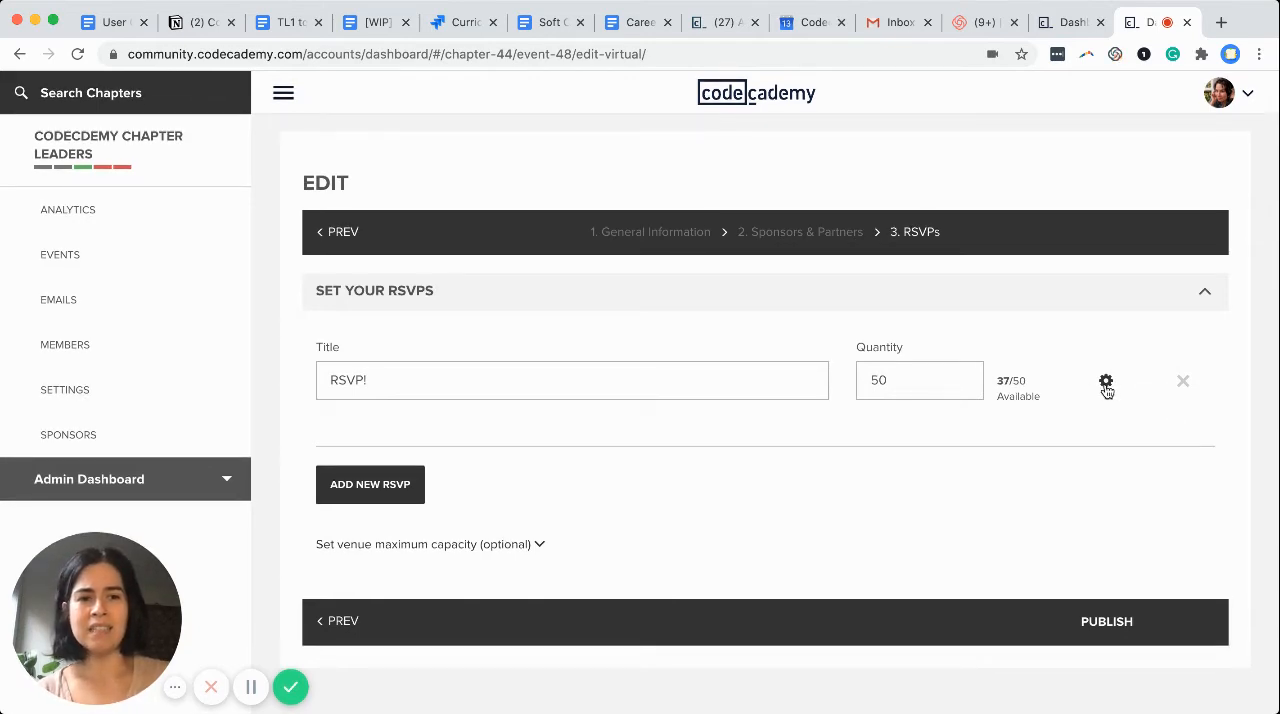
left_click(1104, 382)
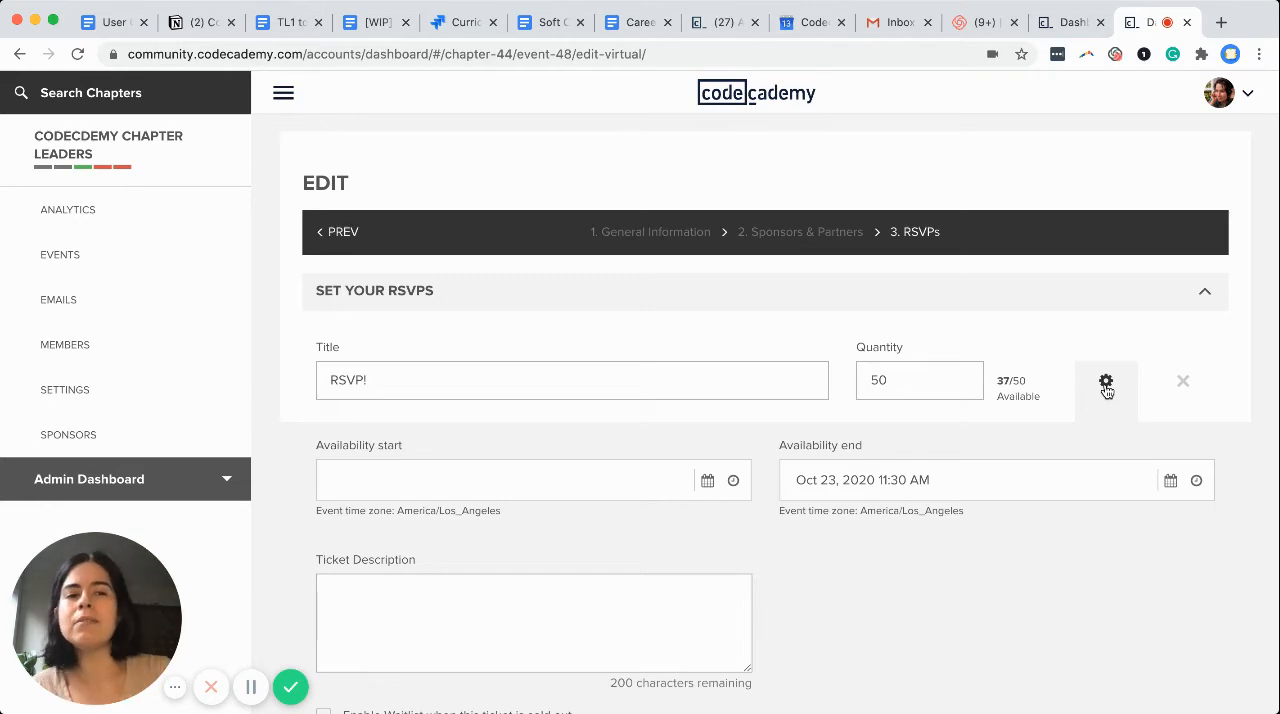
scroll("down", 3)
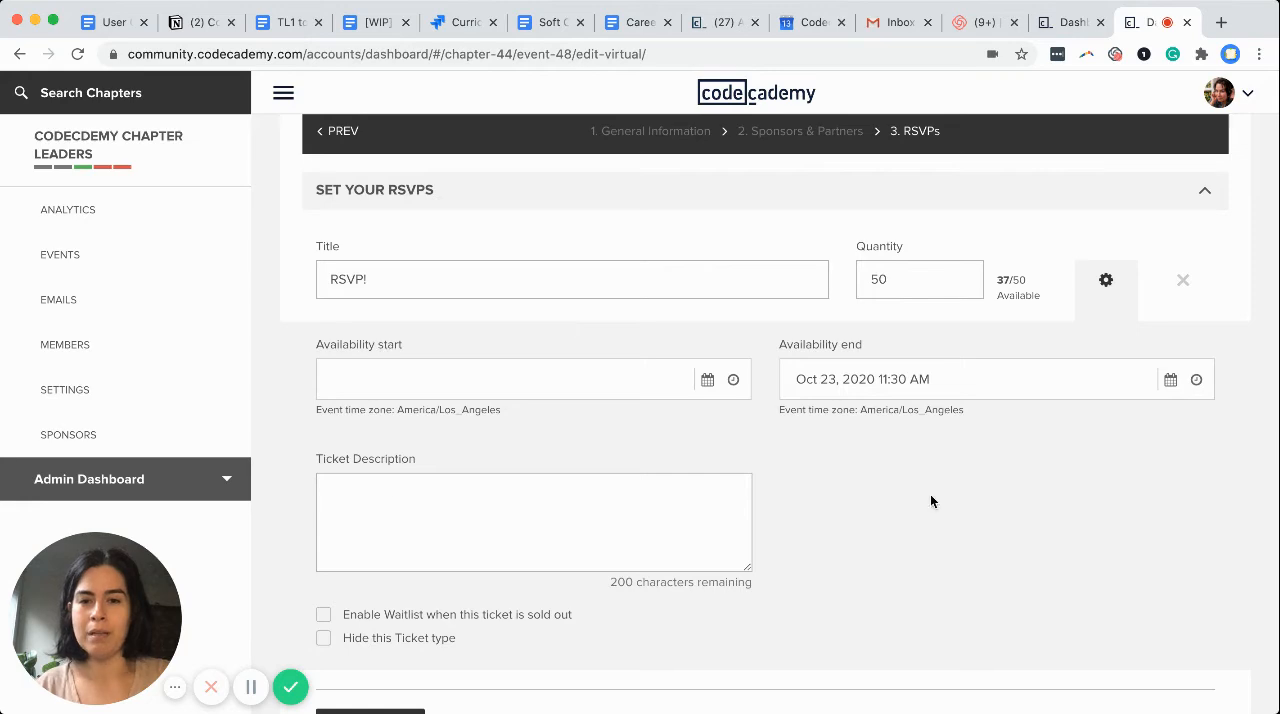
mouse_move(1004, 544)
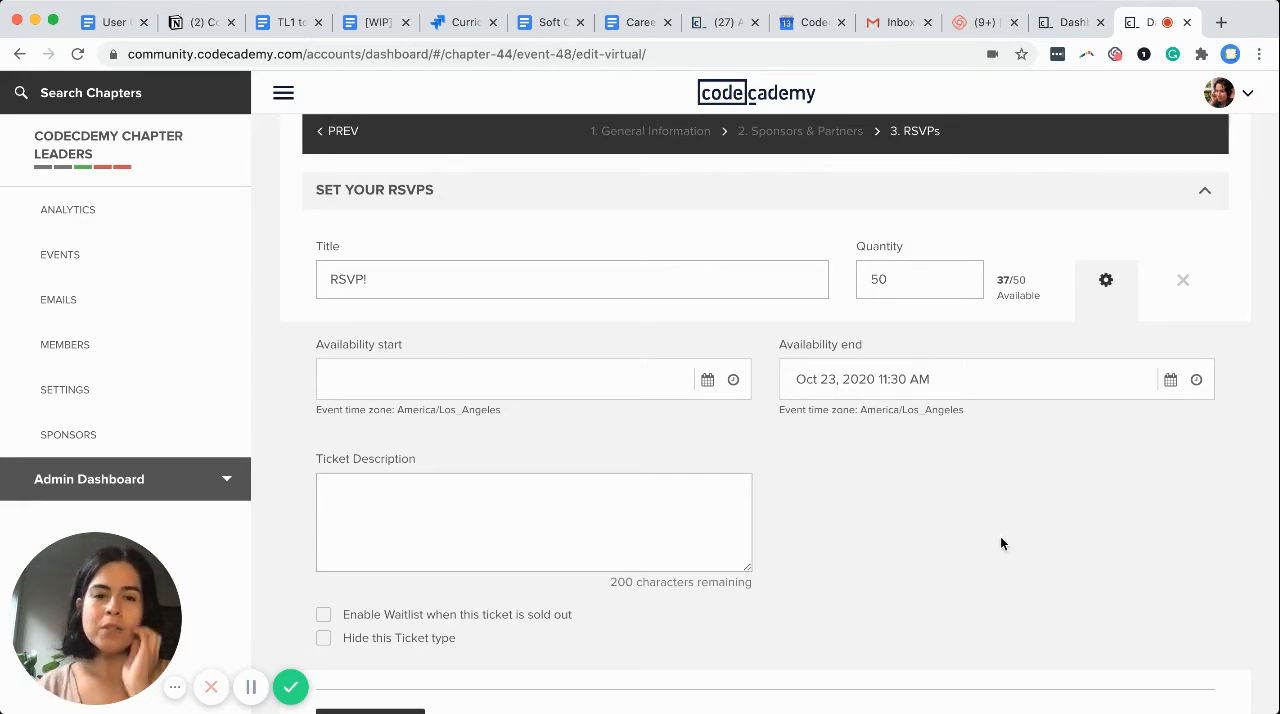
mouse_move(916, 432)
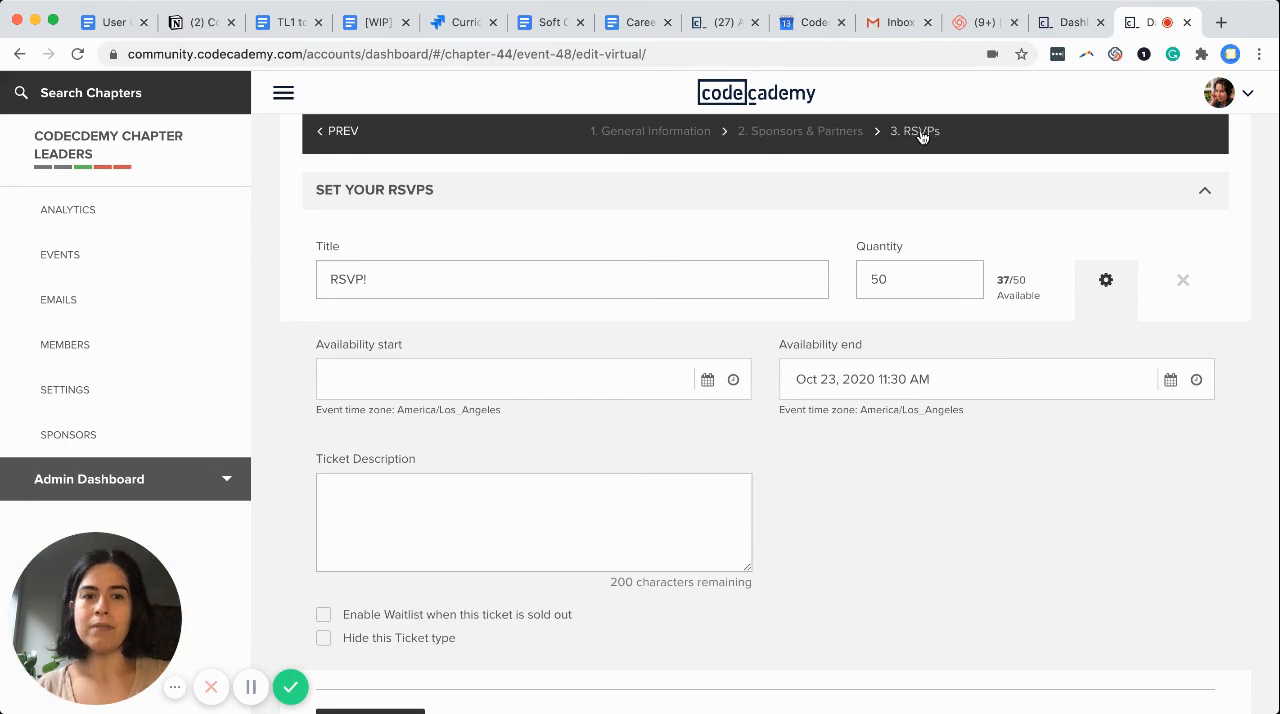
mouse_move(914, 136)
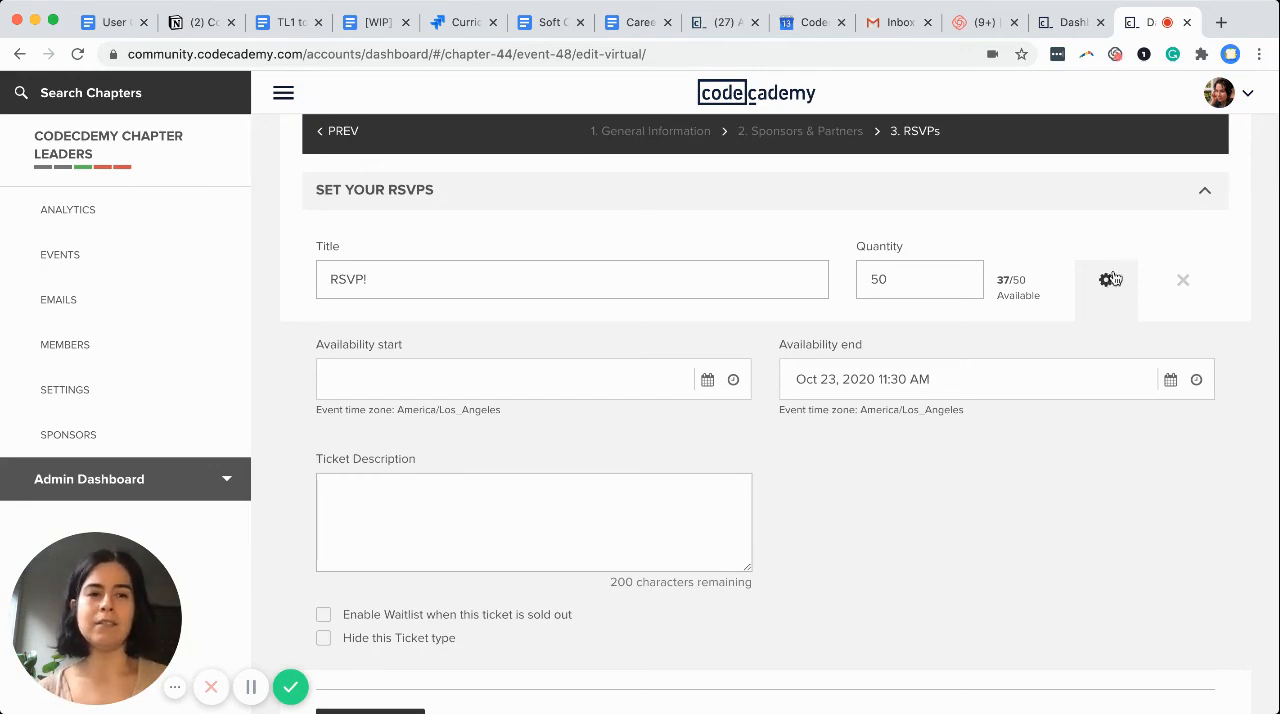
mouse_move(992, 416)
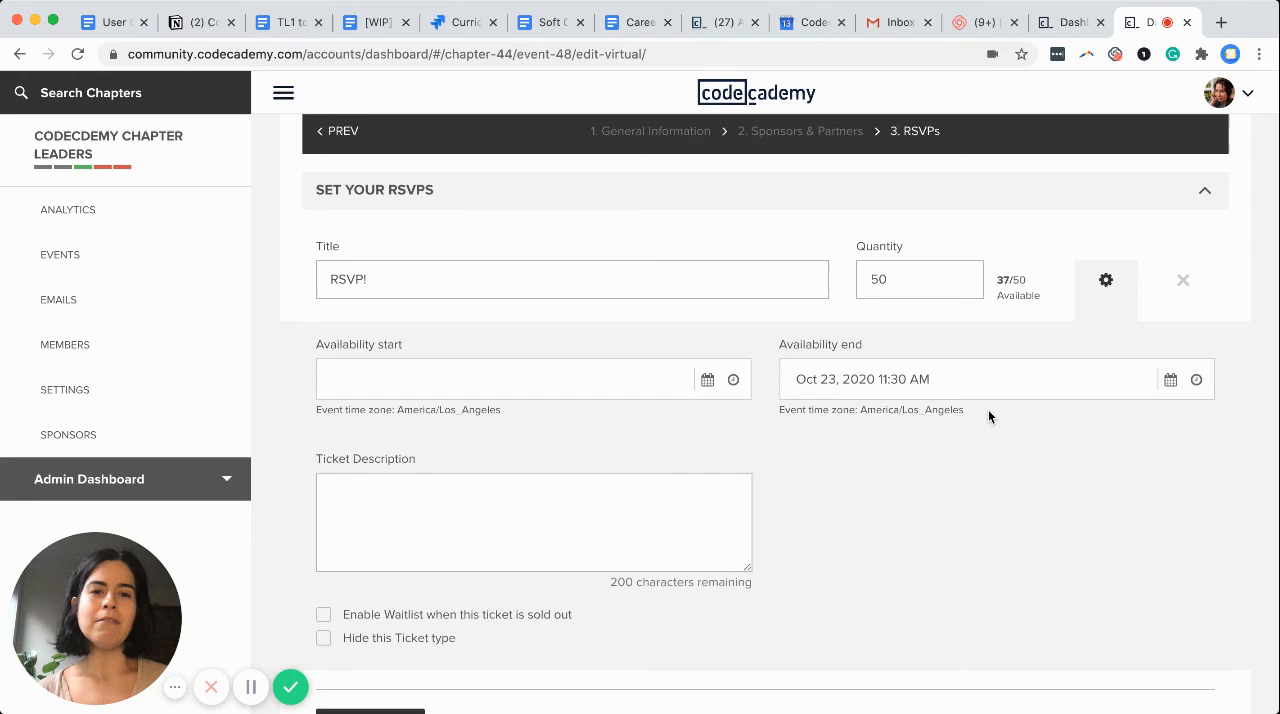
mouse_move(1000, 452)
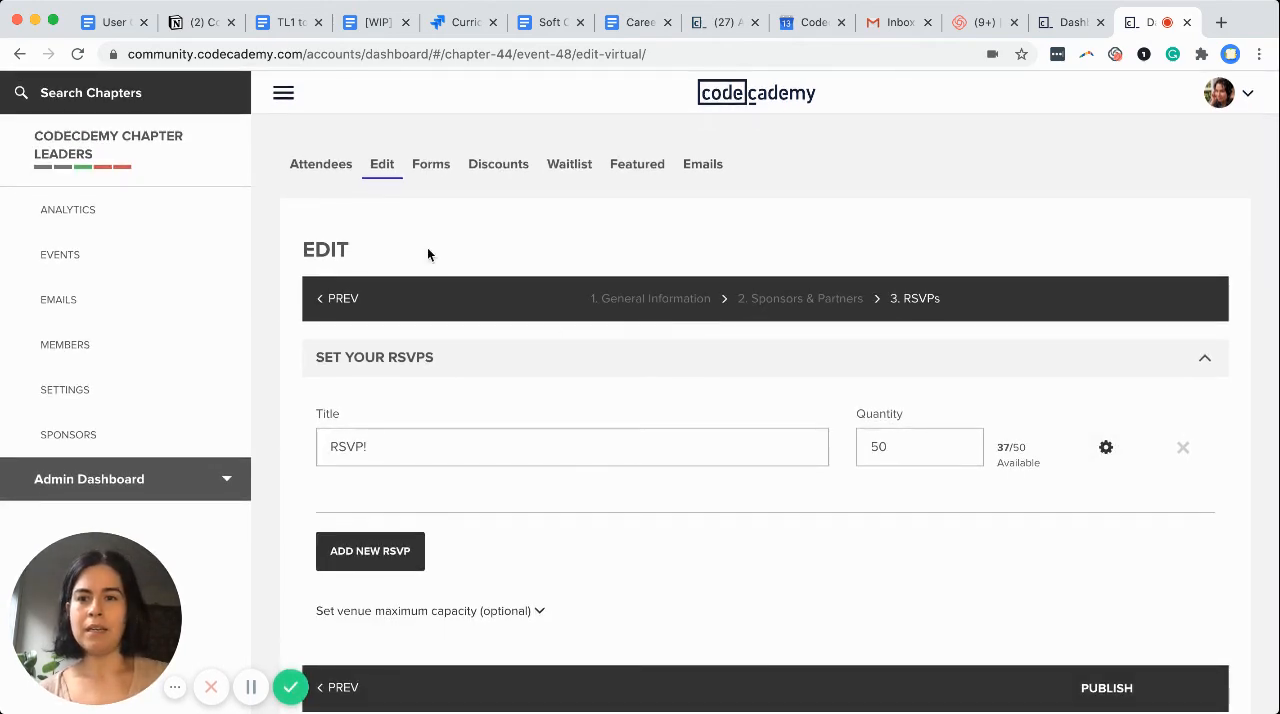
Publish the RSVPs step so the updated RSVP! ticket settings go live.
scroll("down", 3)
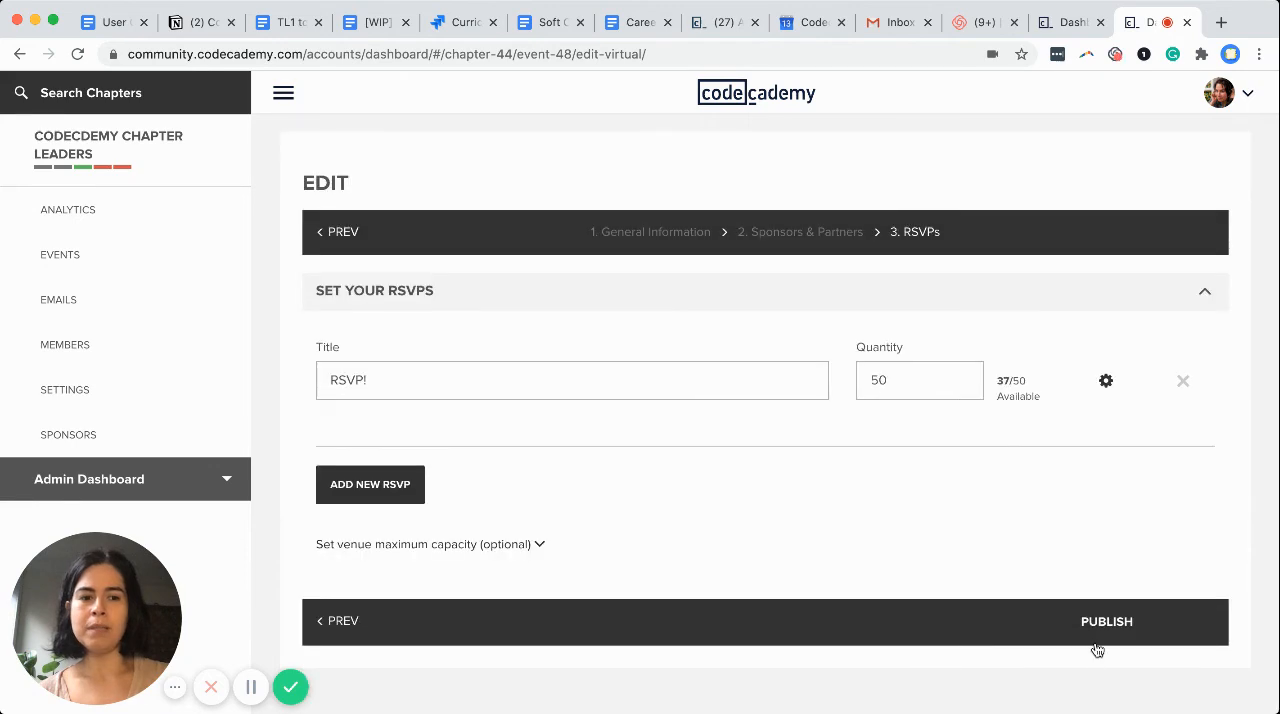
left_click(1106, 622)
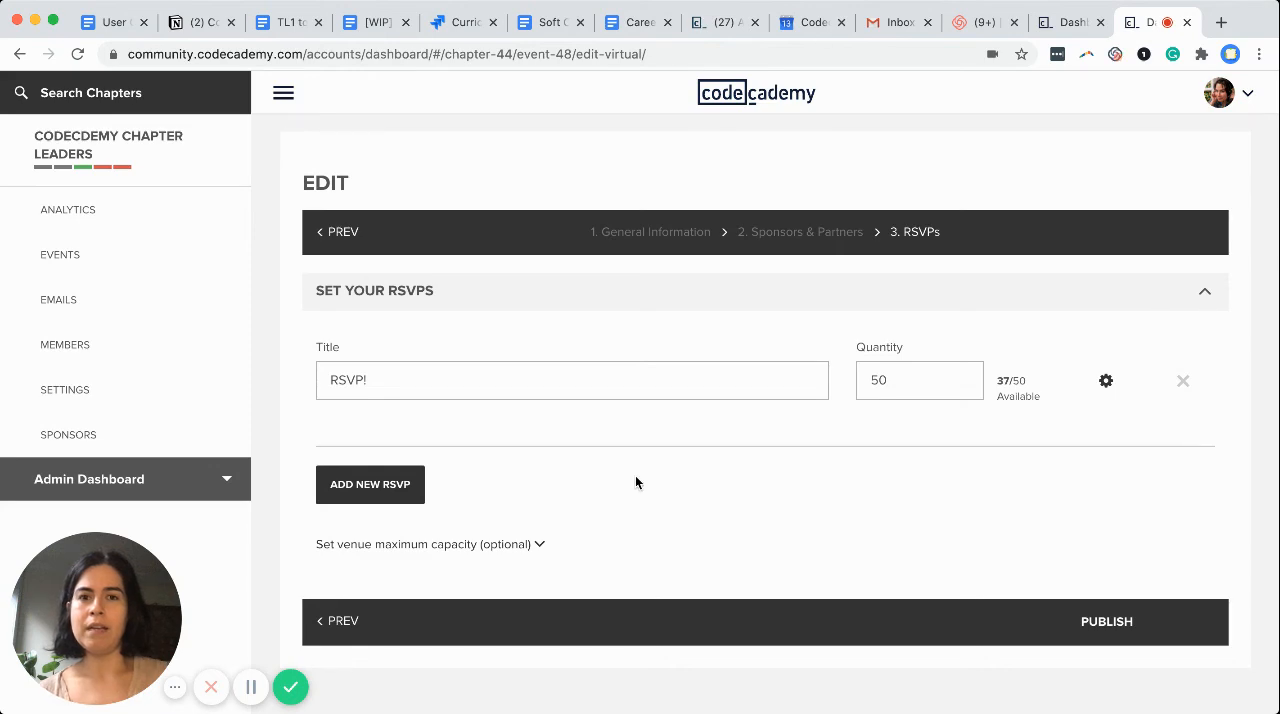
Go back to Events and launch the meetup's public Event Page from its action menu.
left_click(60, 254)
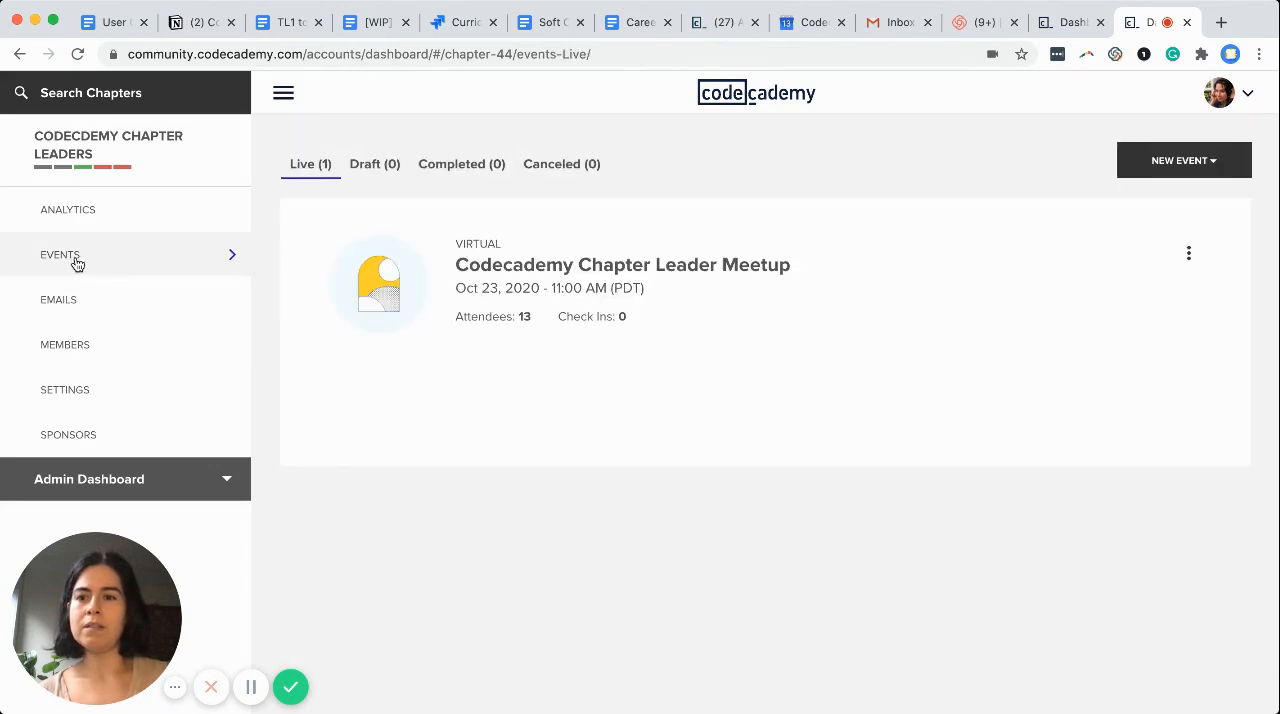
left_click(1188, 252)
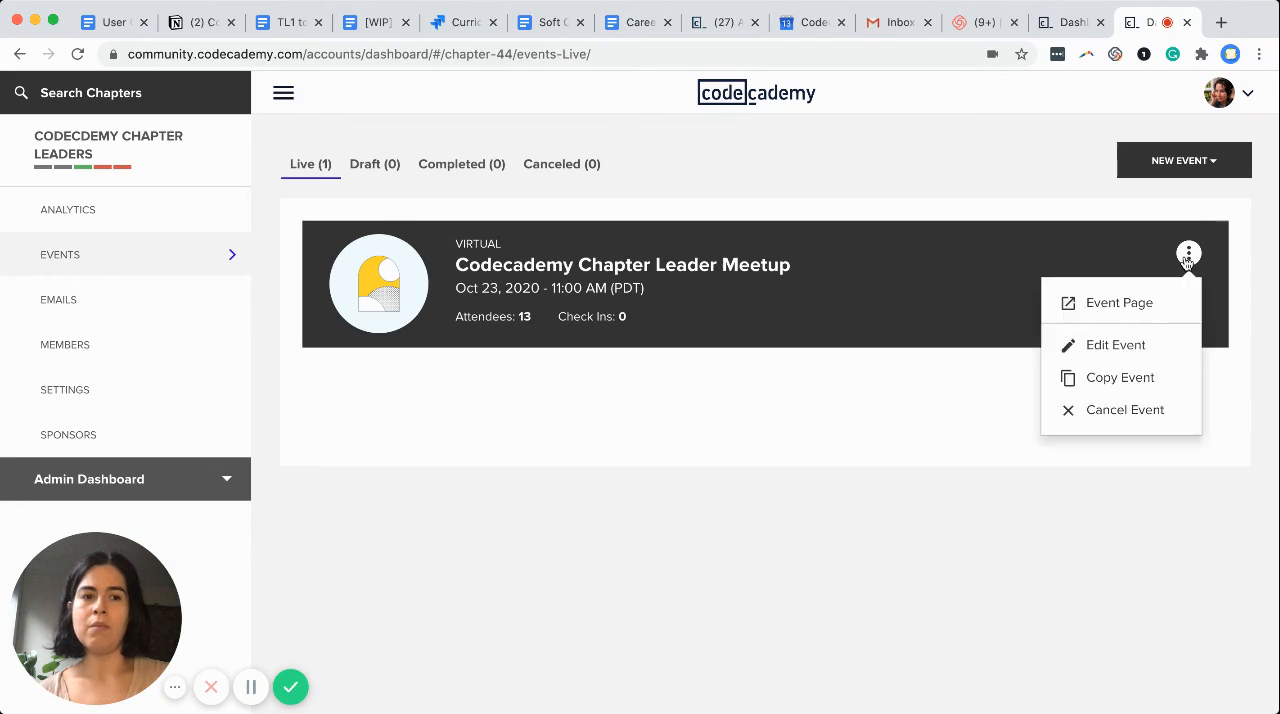
left_click(1116, 302)
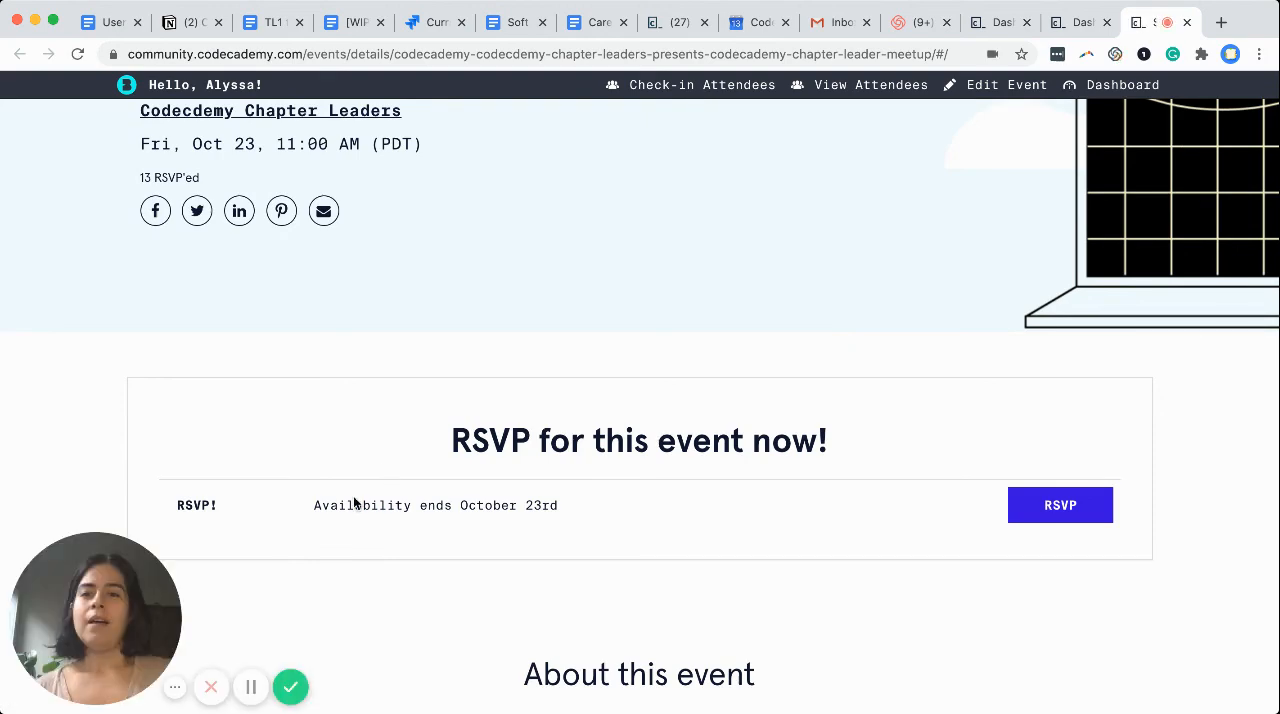
left_click_drag(312, 506, 558, 506)
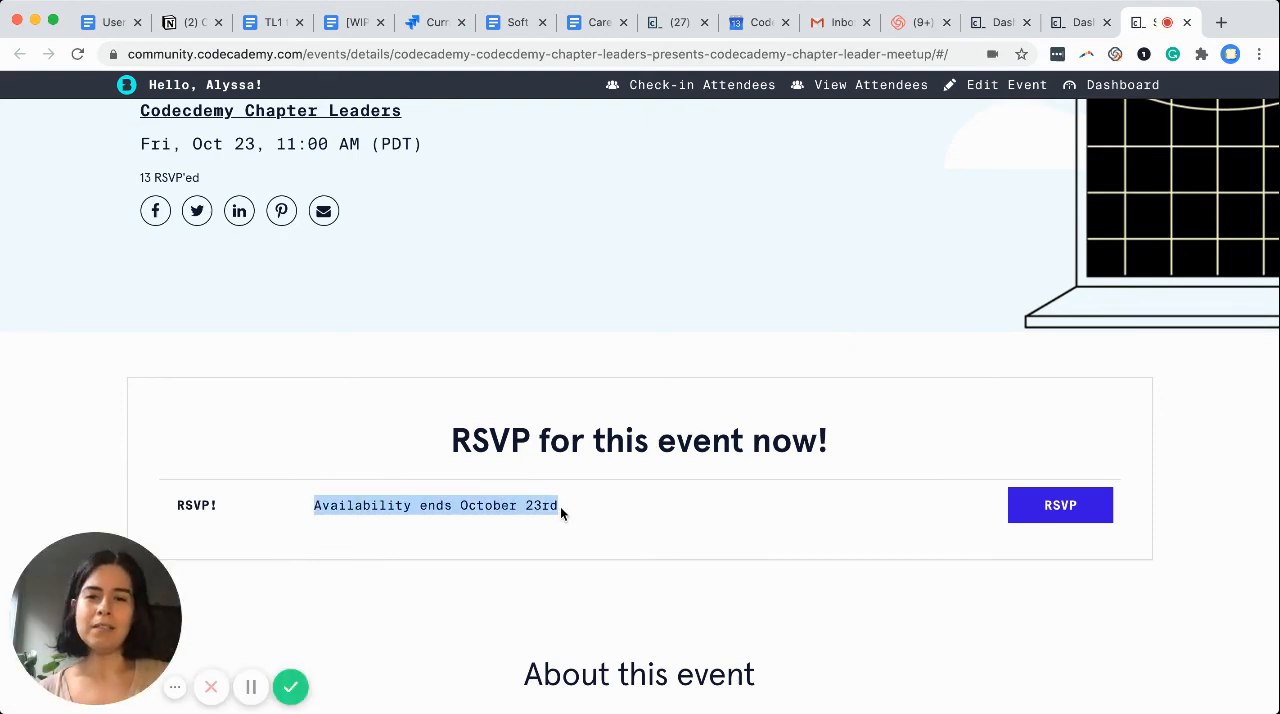
scroll("up", 3)
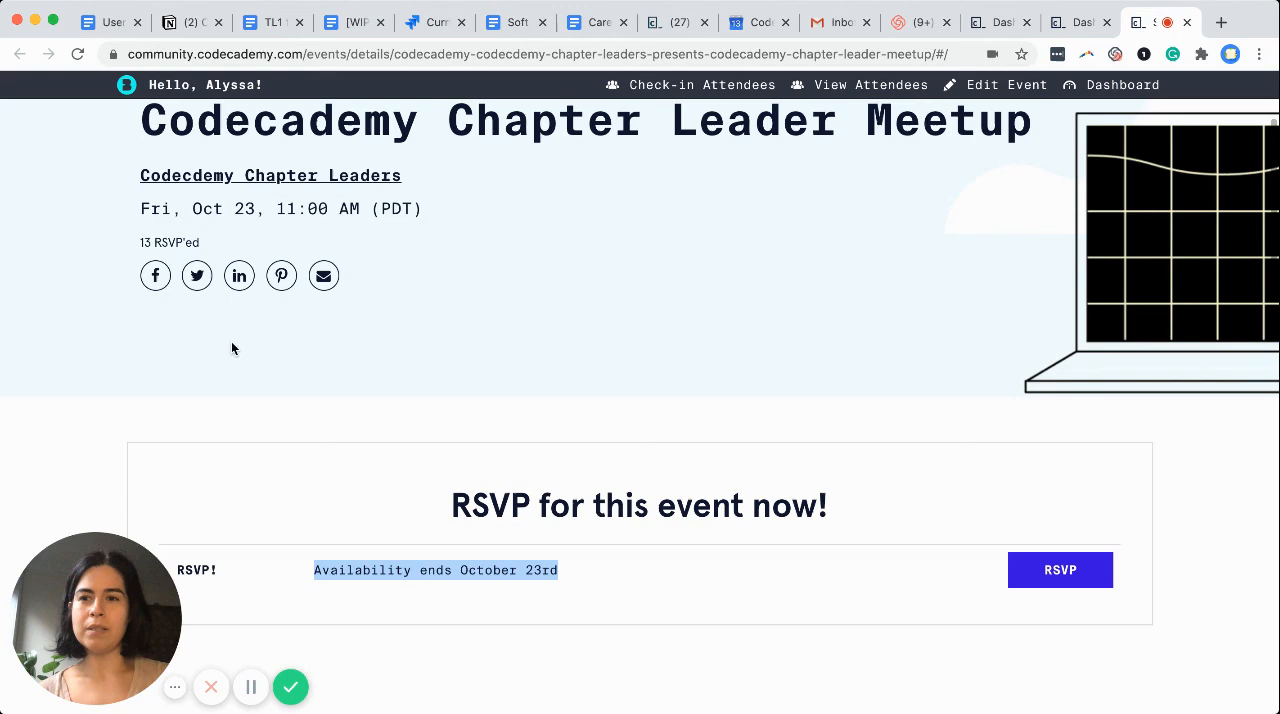
mouse_move(516, 576)
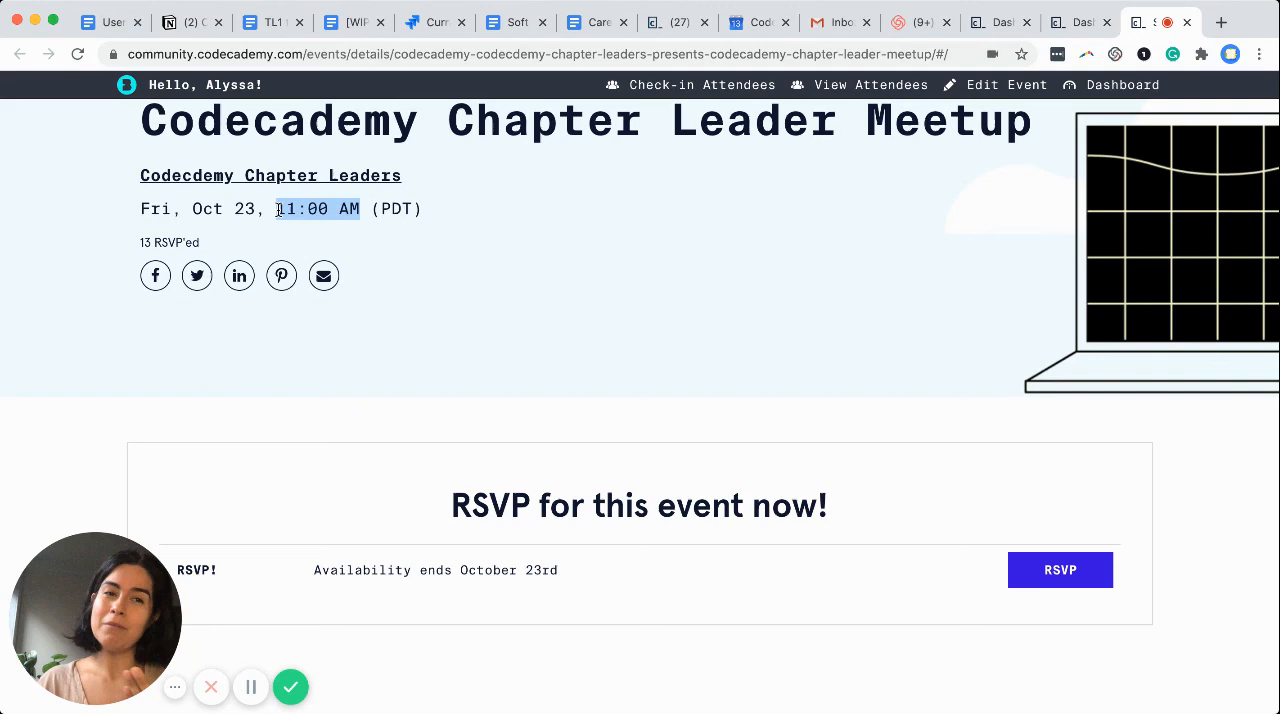
mouse_move(356, 494)
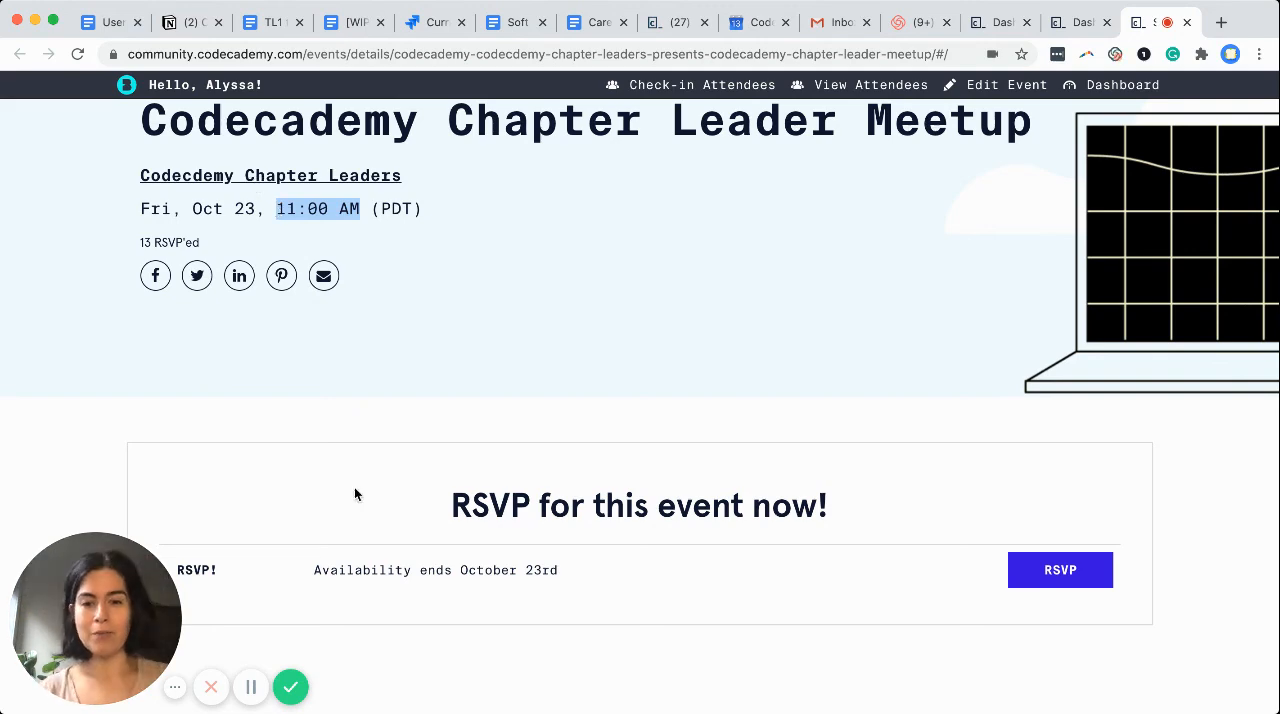